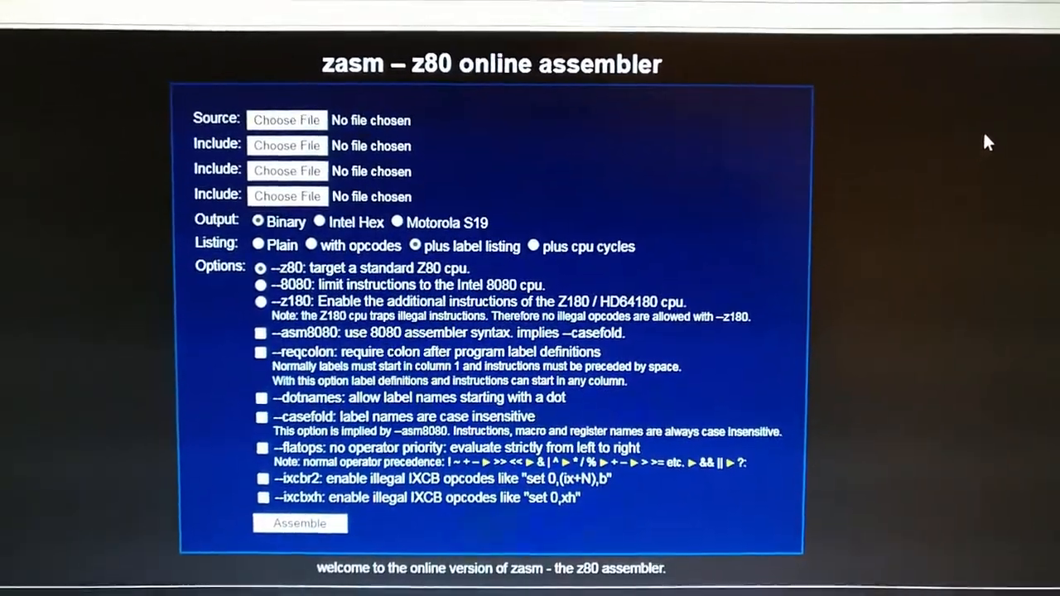
pyautogui.scroll(-3)
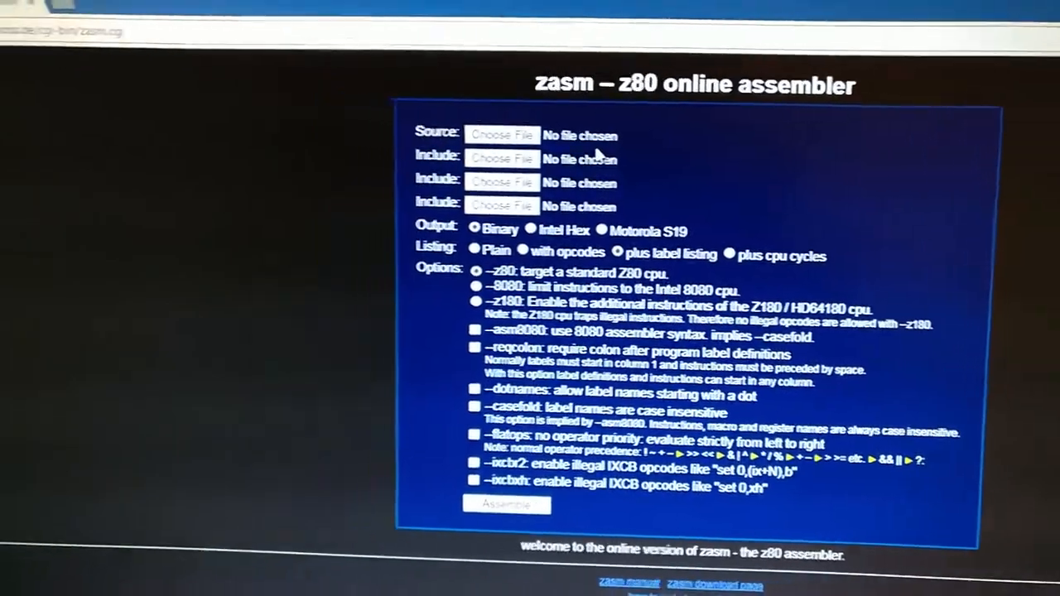
pyautogui.click(502, 135)
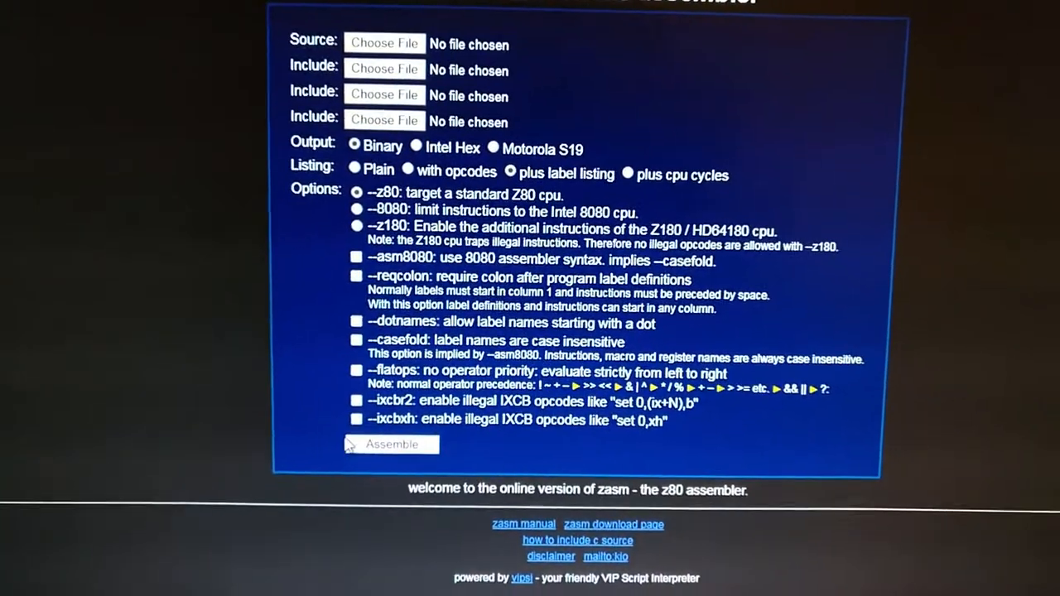
pyautogui.scroll(3)
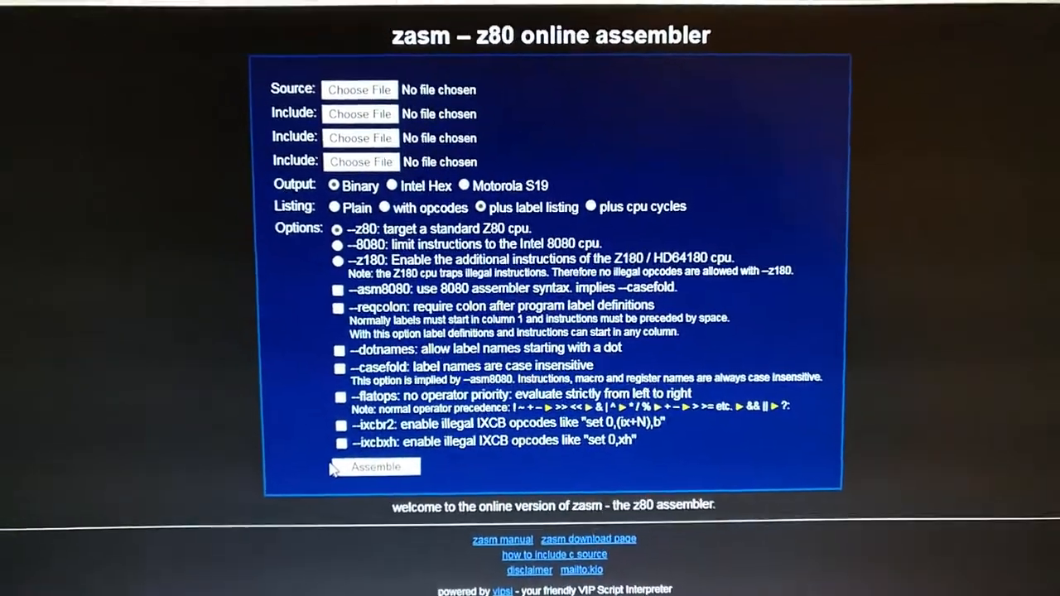